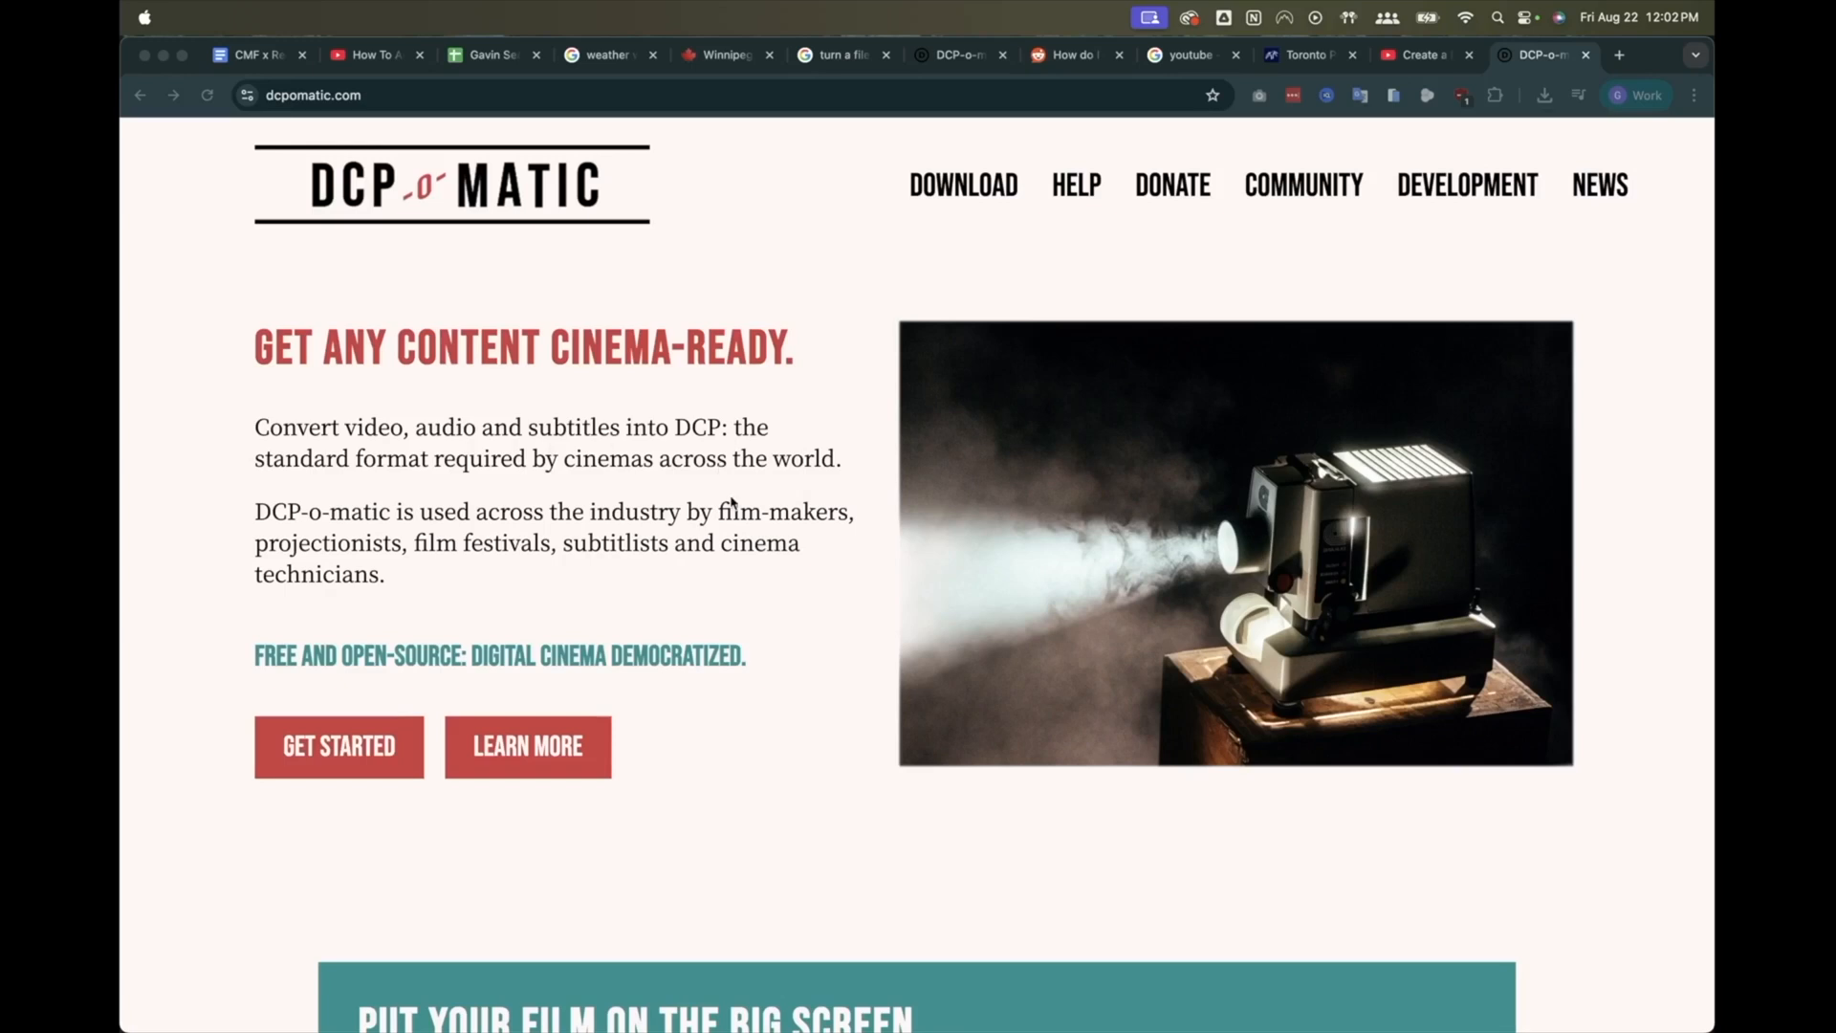
# - Open the DCP-o-matic Get Started page and the downloaded DCP-o-matic disk image
pyautogui.click(339, 746)
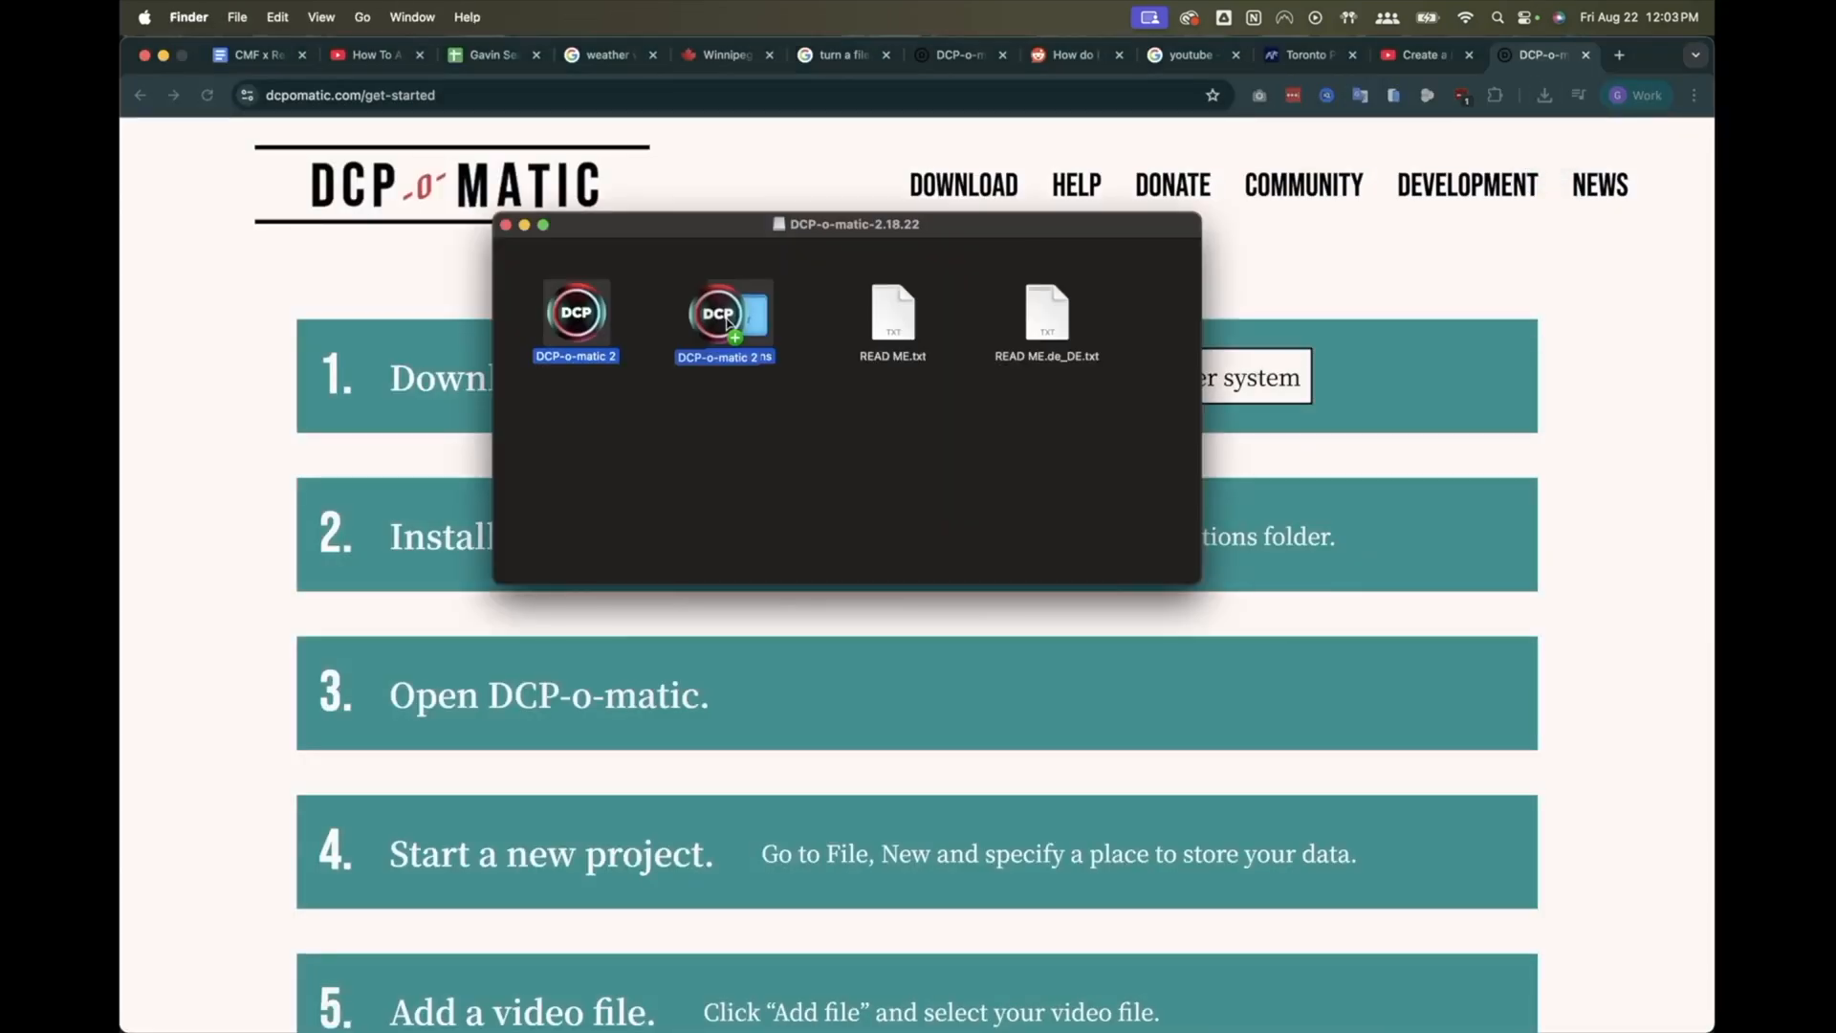
pyautogui.click(426, 102)
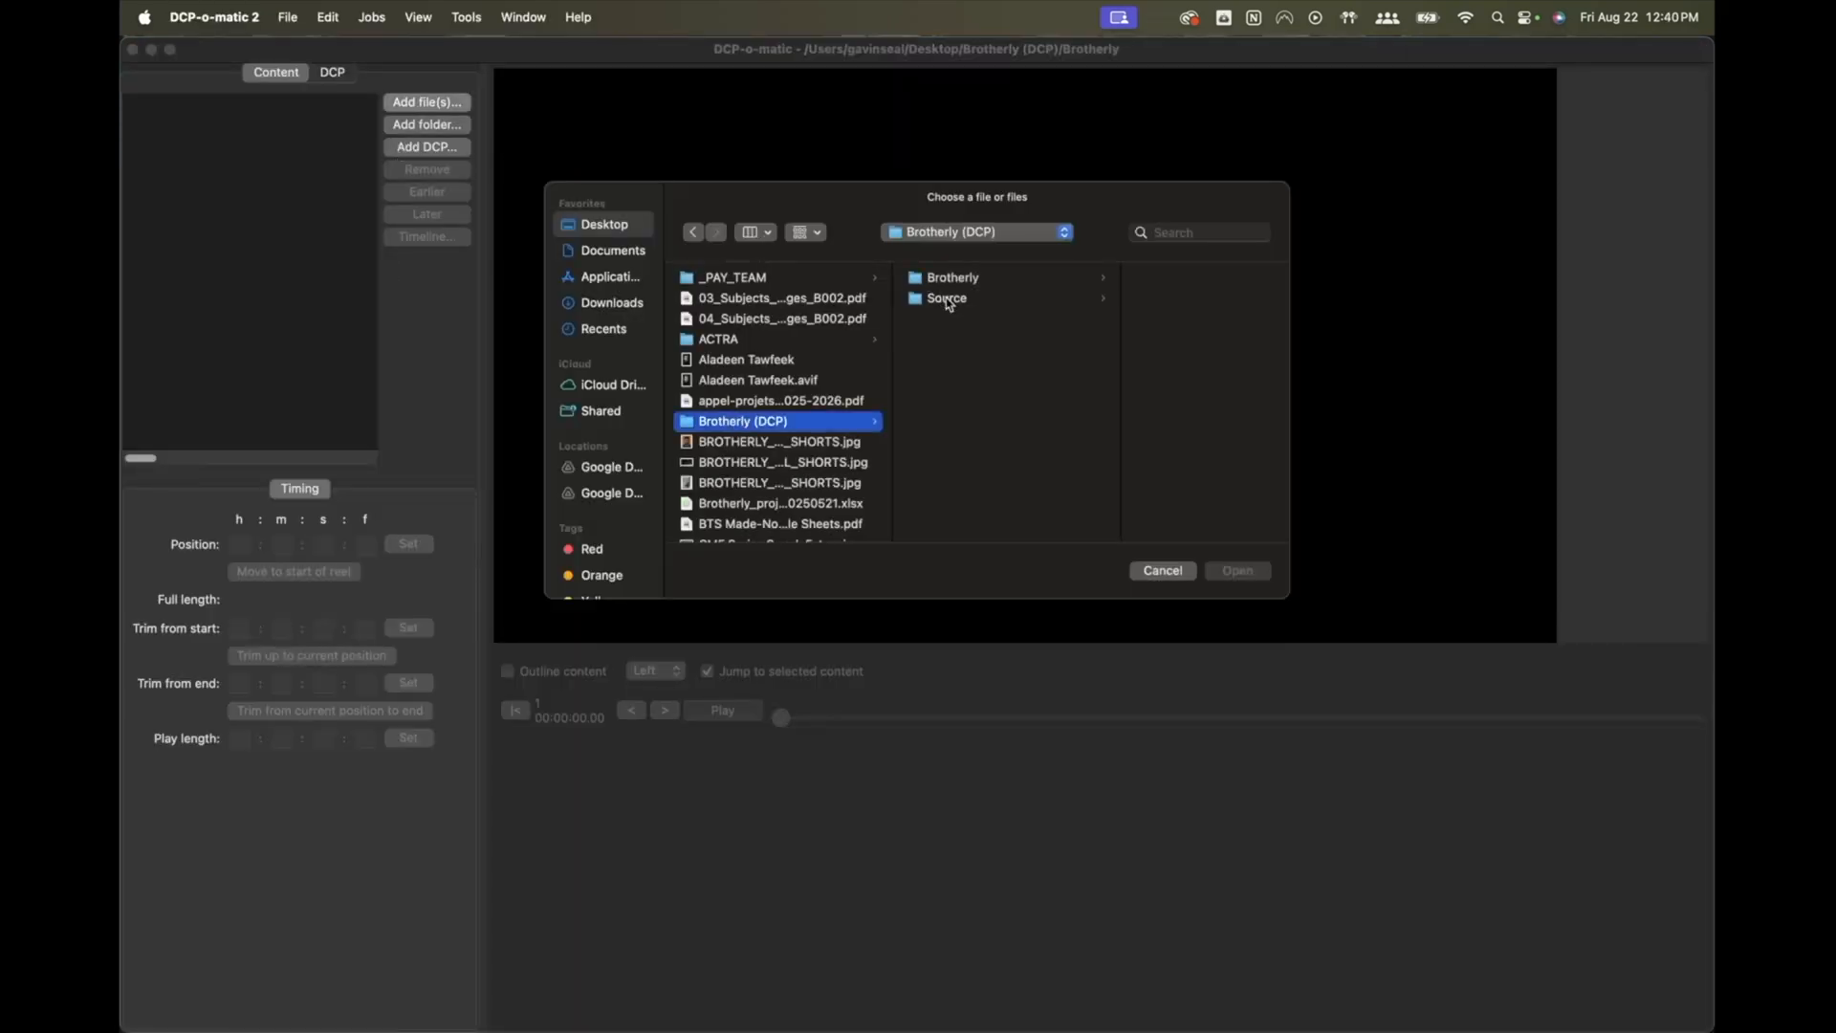
# - Add Brotherly (2160p).mp4 from the Source folder, outline it in the preview, and view its audio settings
pyautogui.click(945, 298)
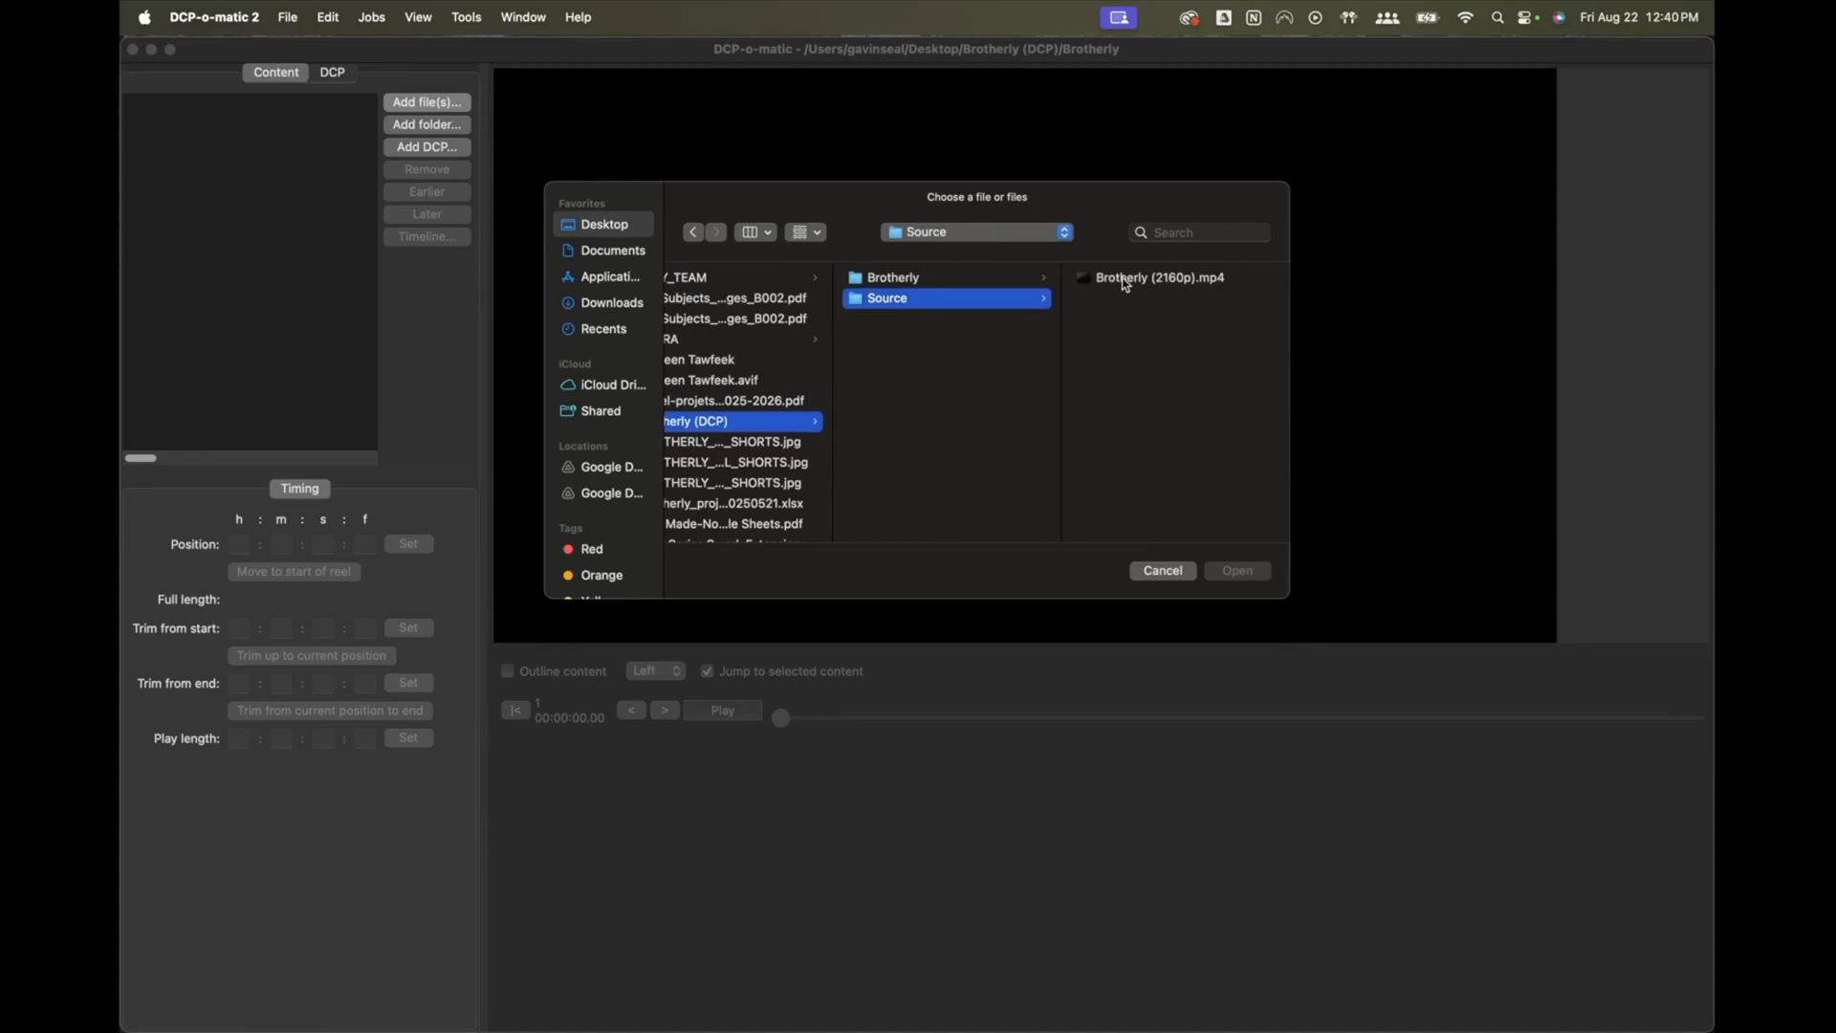
pyautogui.click(1236, 570)
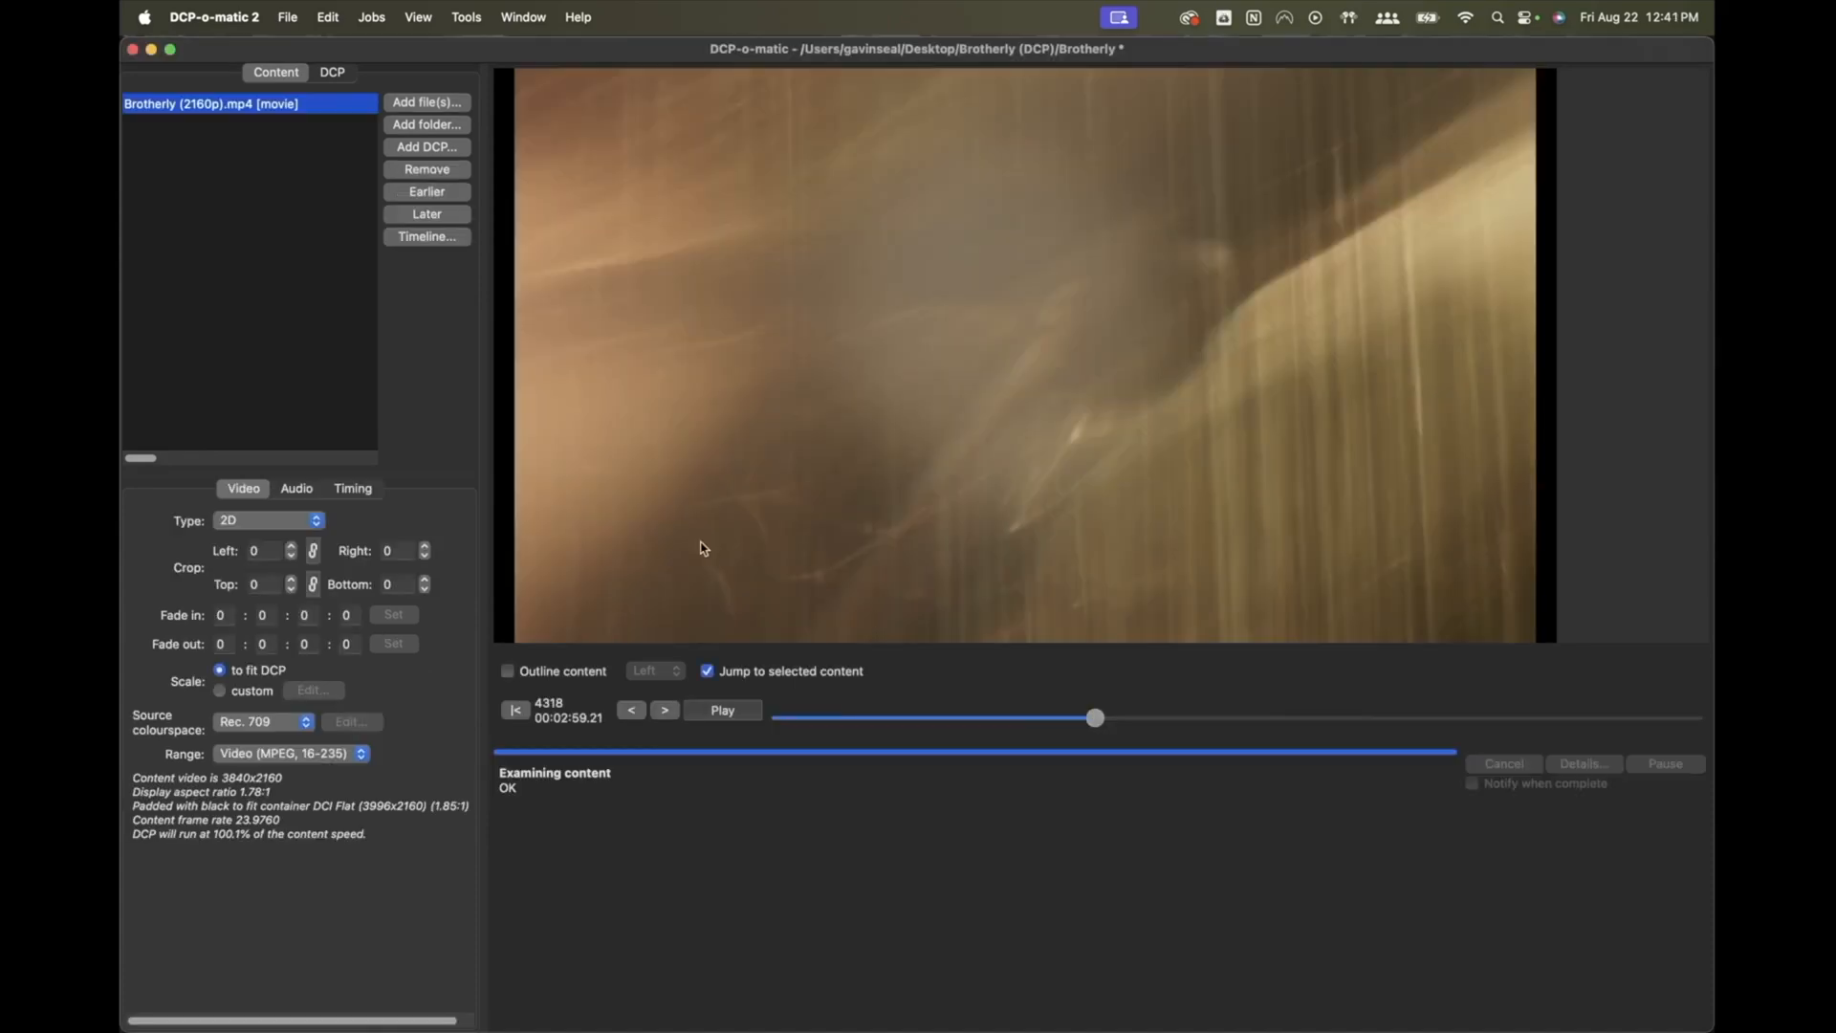
pyautogui.moveTo(506, 484)
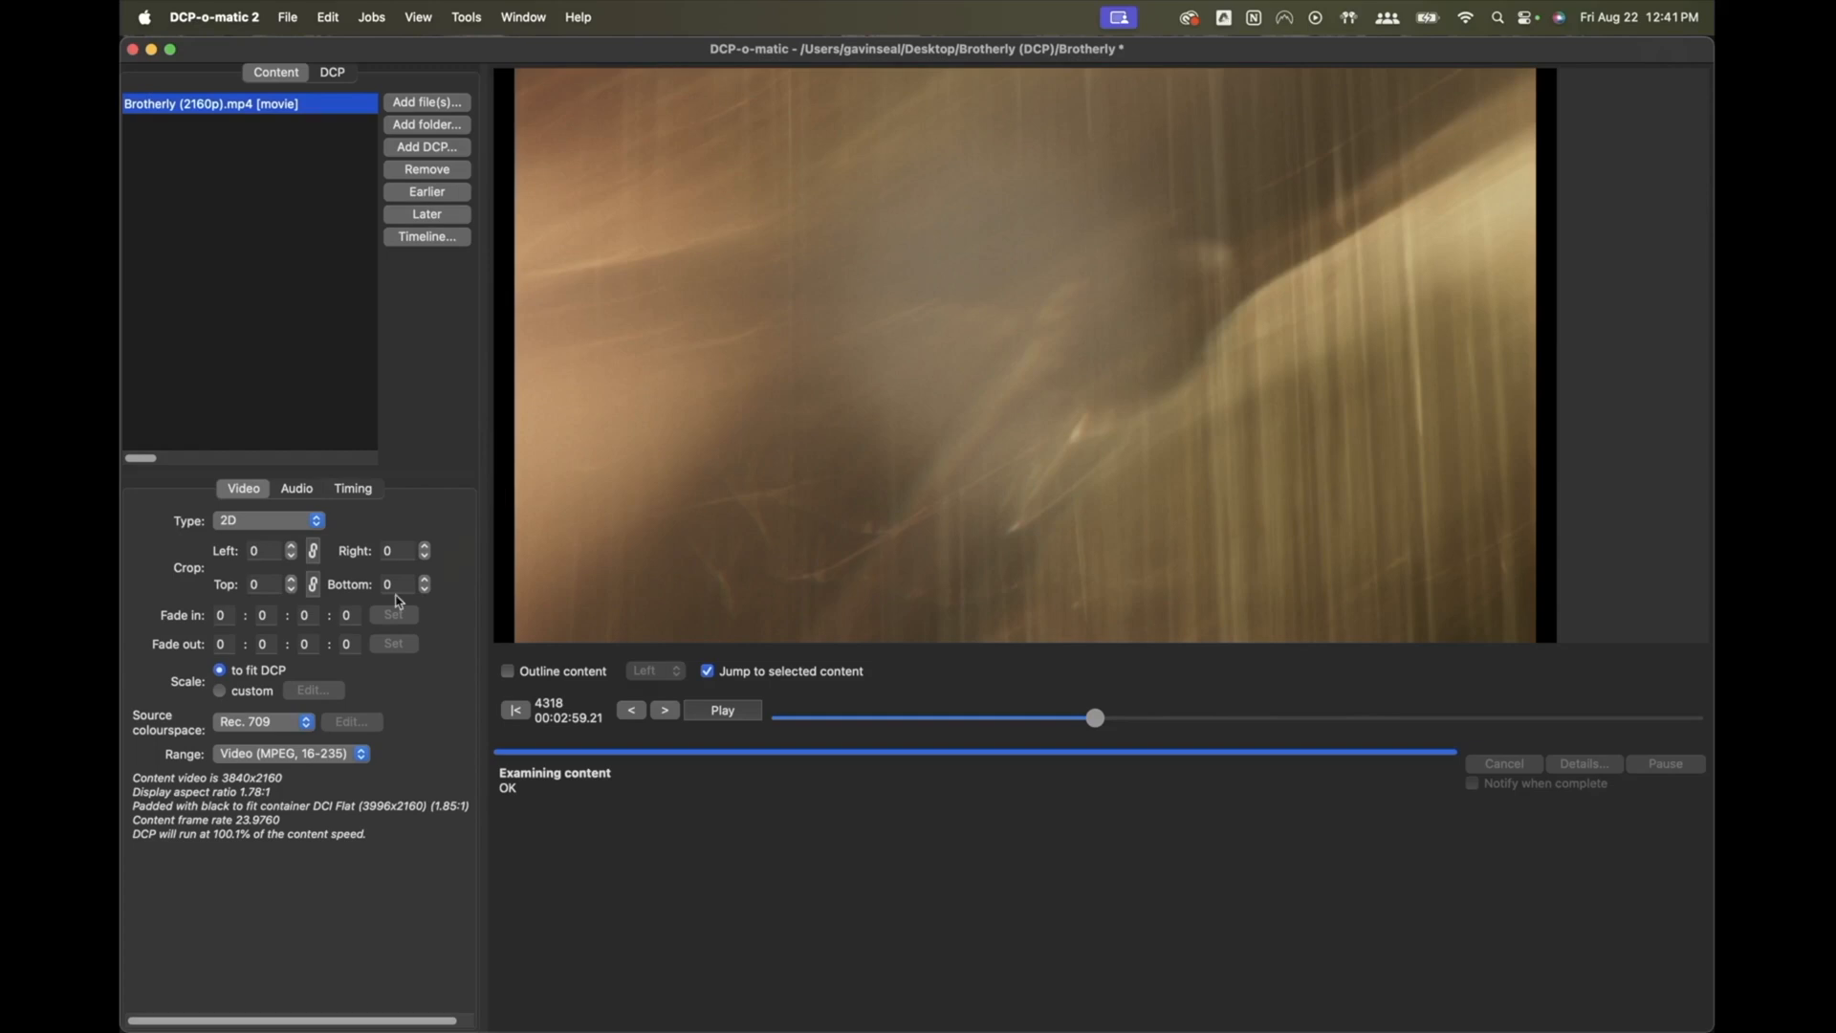
pyautogui.click(507, 671)
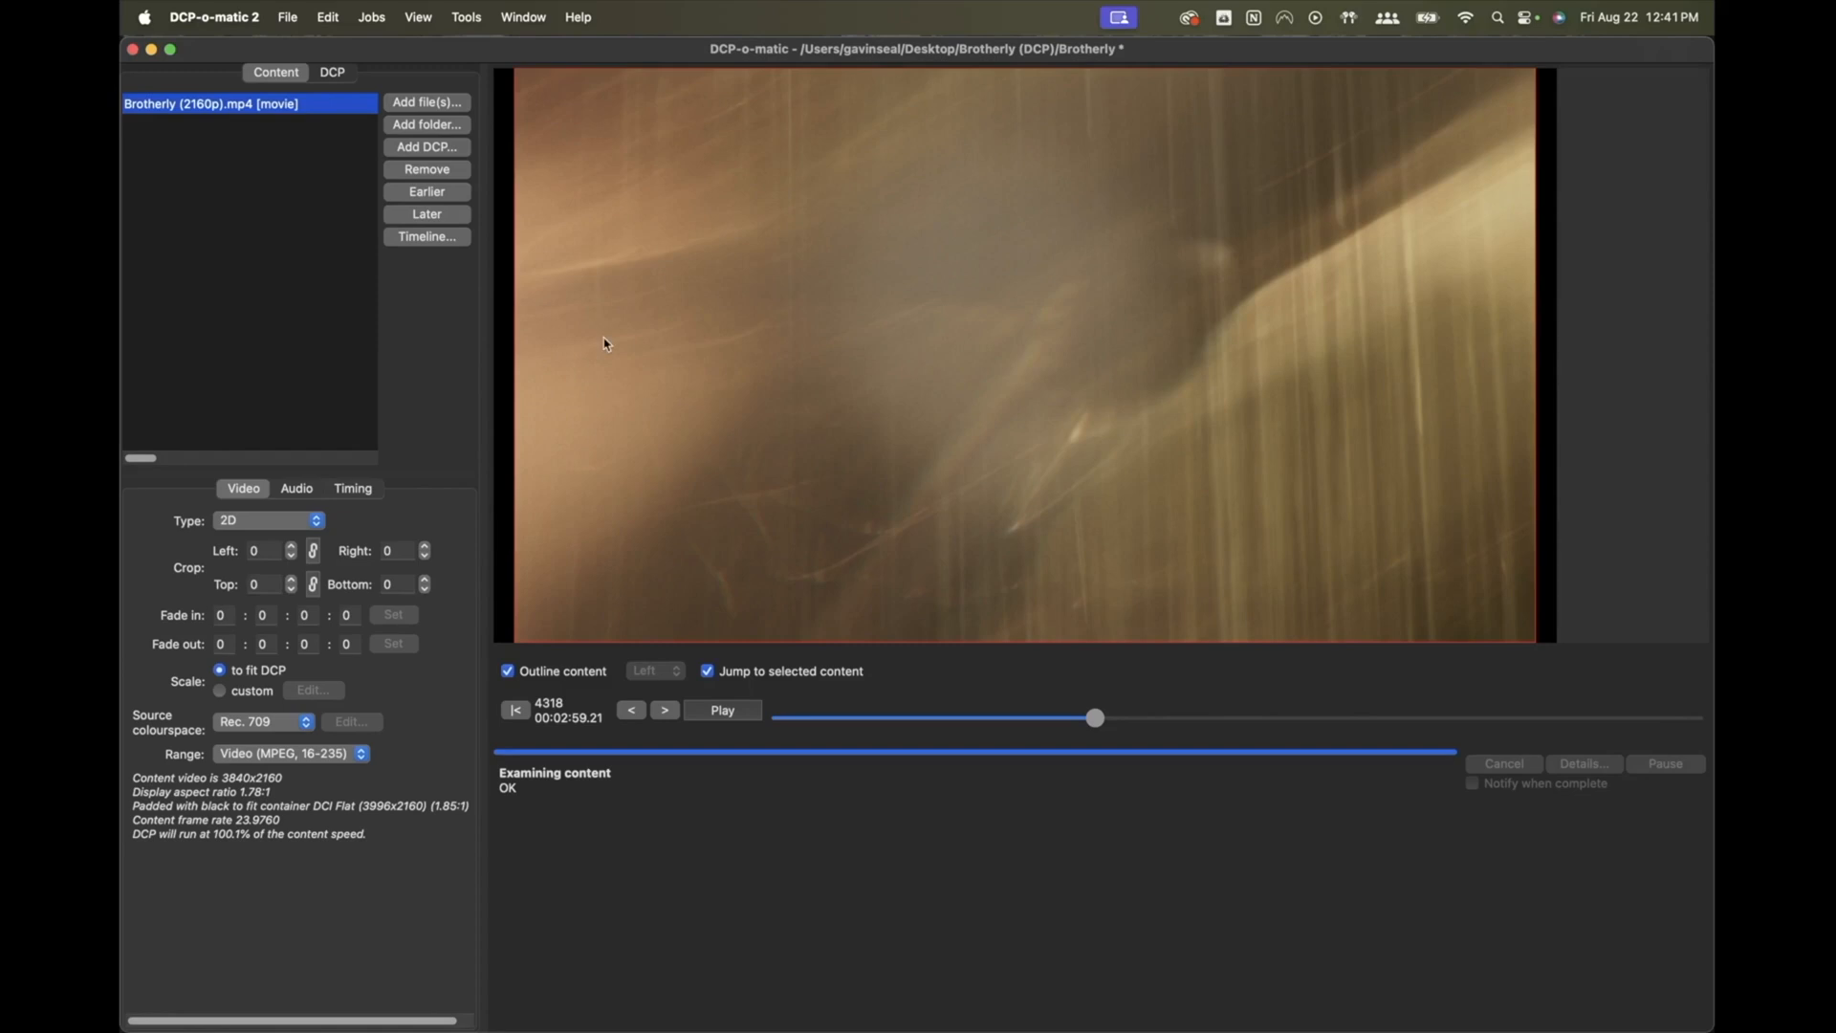
pyautogui.click(264, 551)
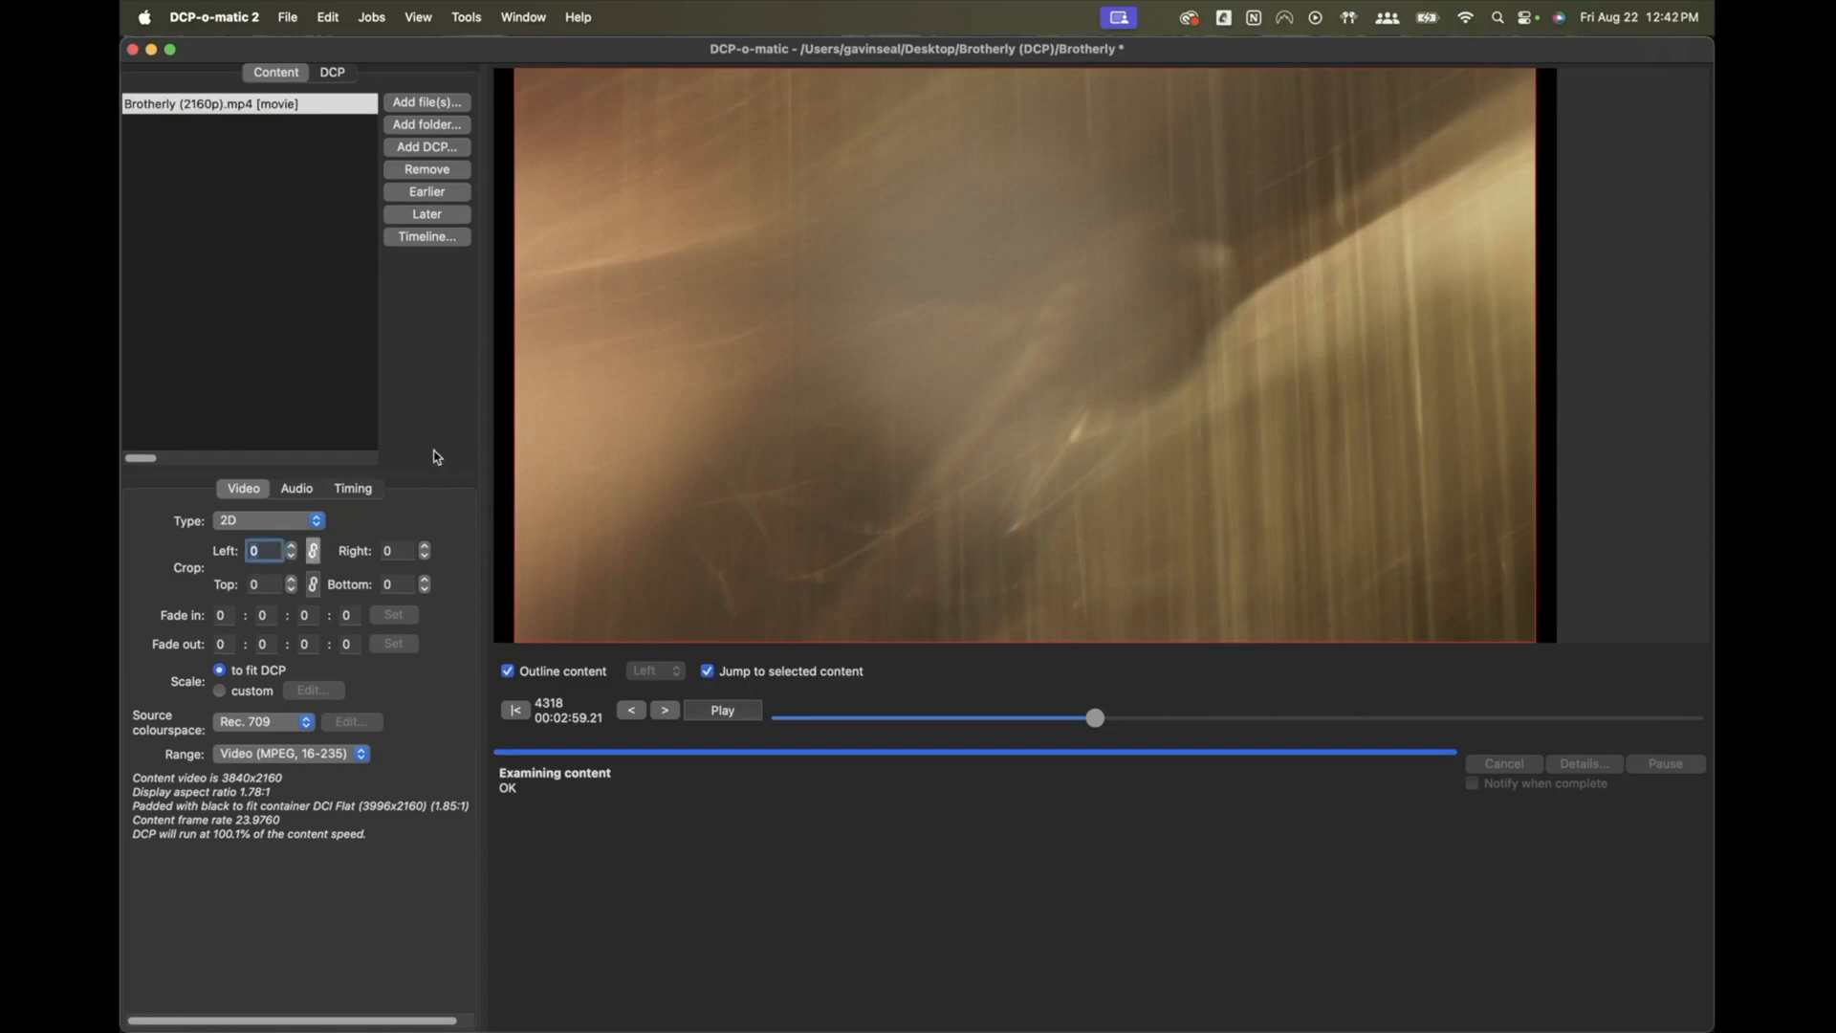
pyautogui.click(361, 547)
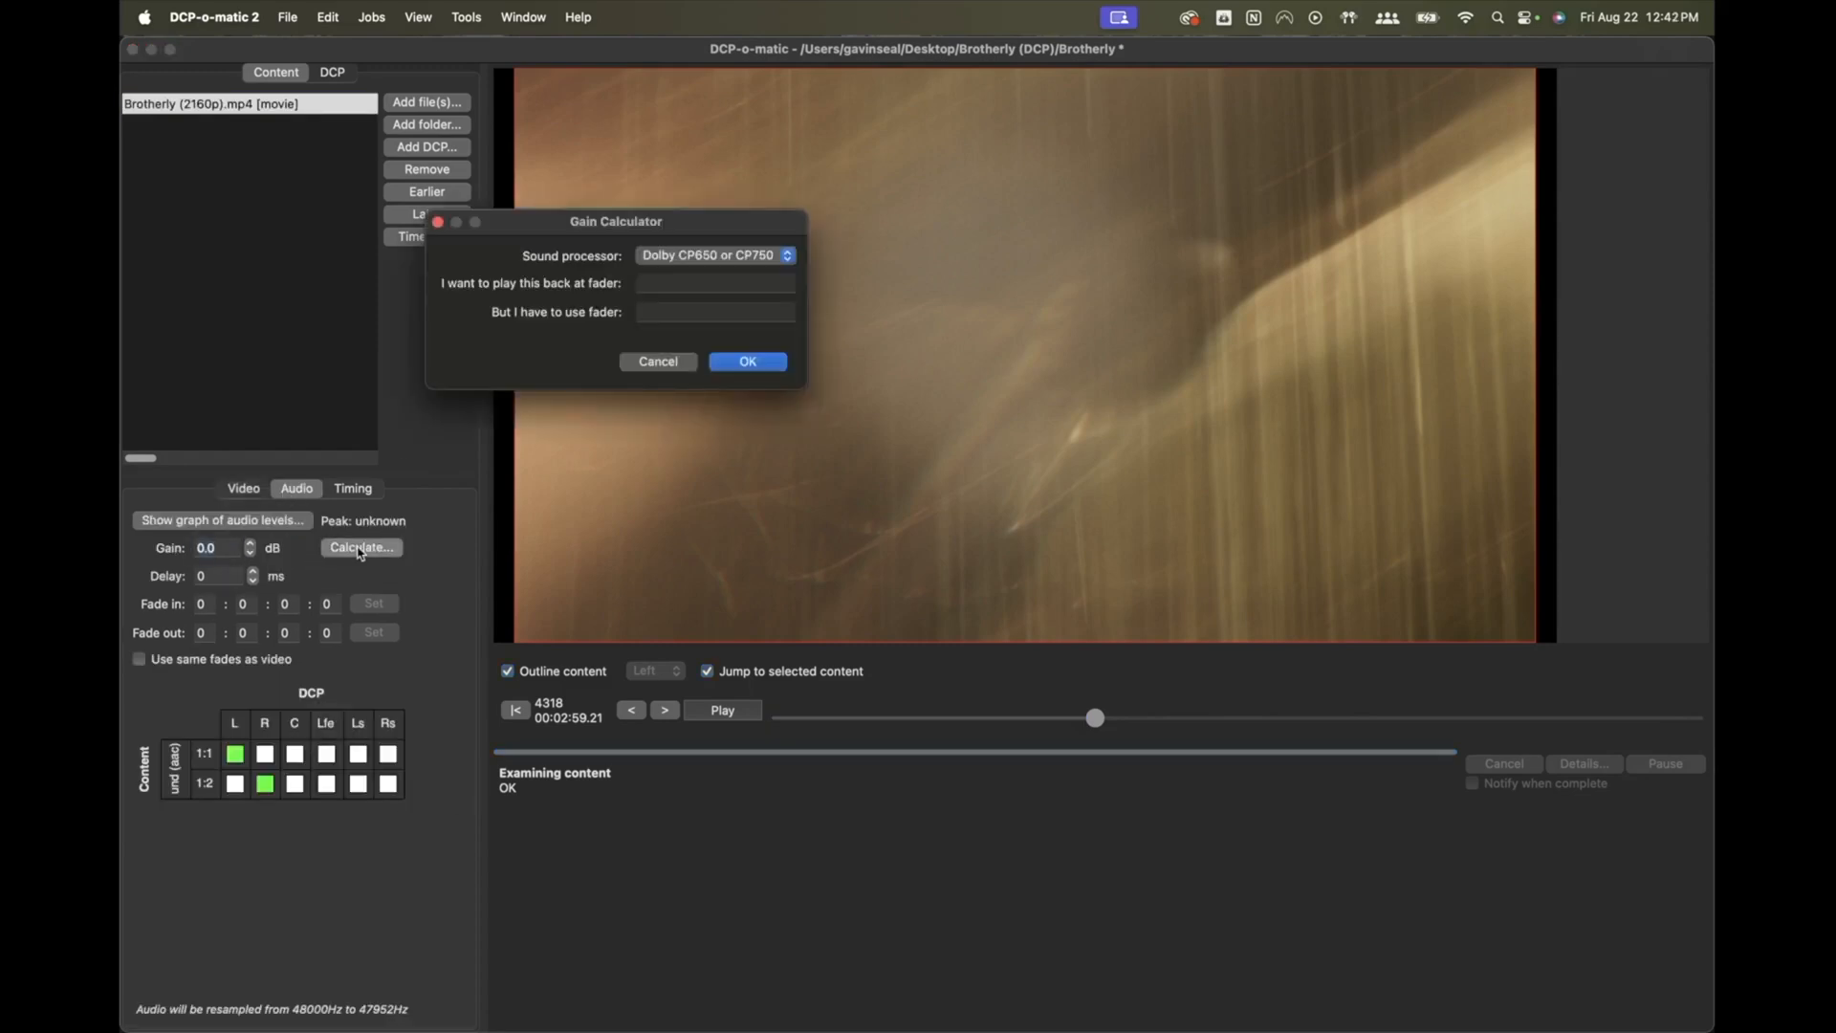
# - Dismiss the Gain Calculator, then set the DCP content type to Short and resolution to 2K
pyautogui.click(657, 361)
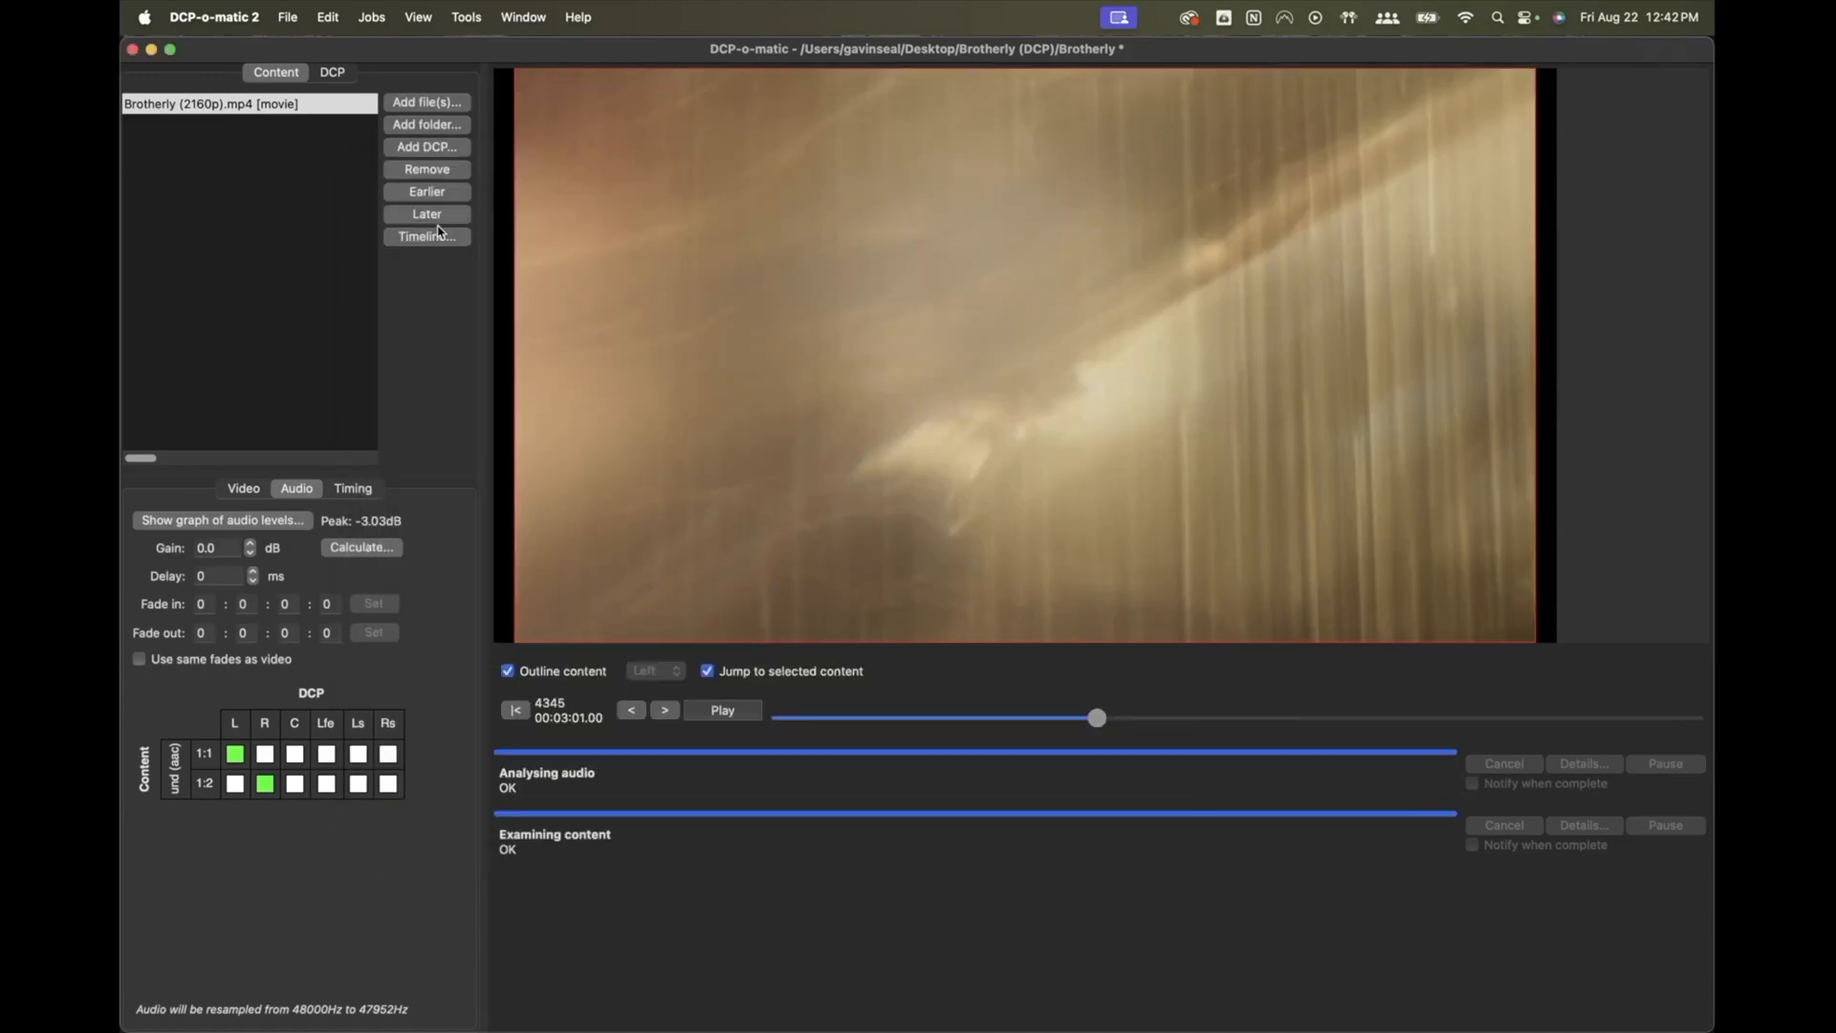
pyautogui.click(332, 72)
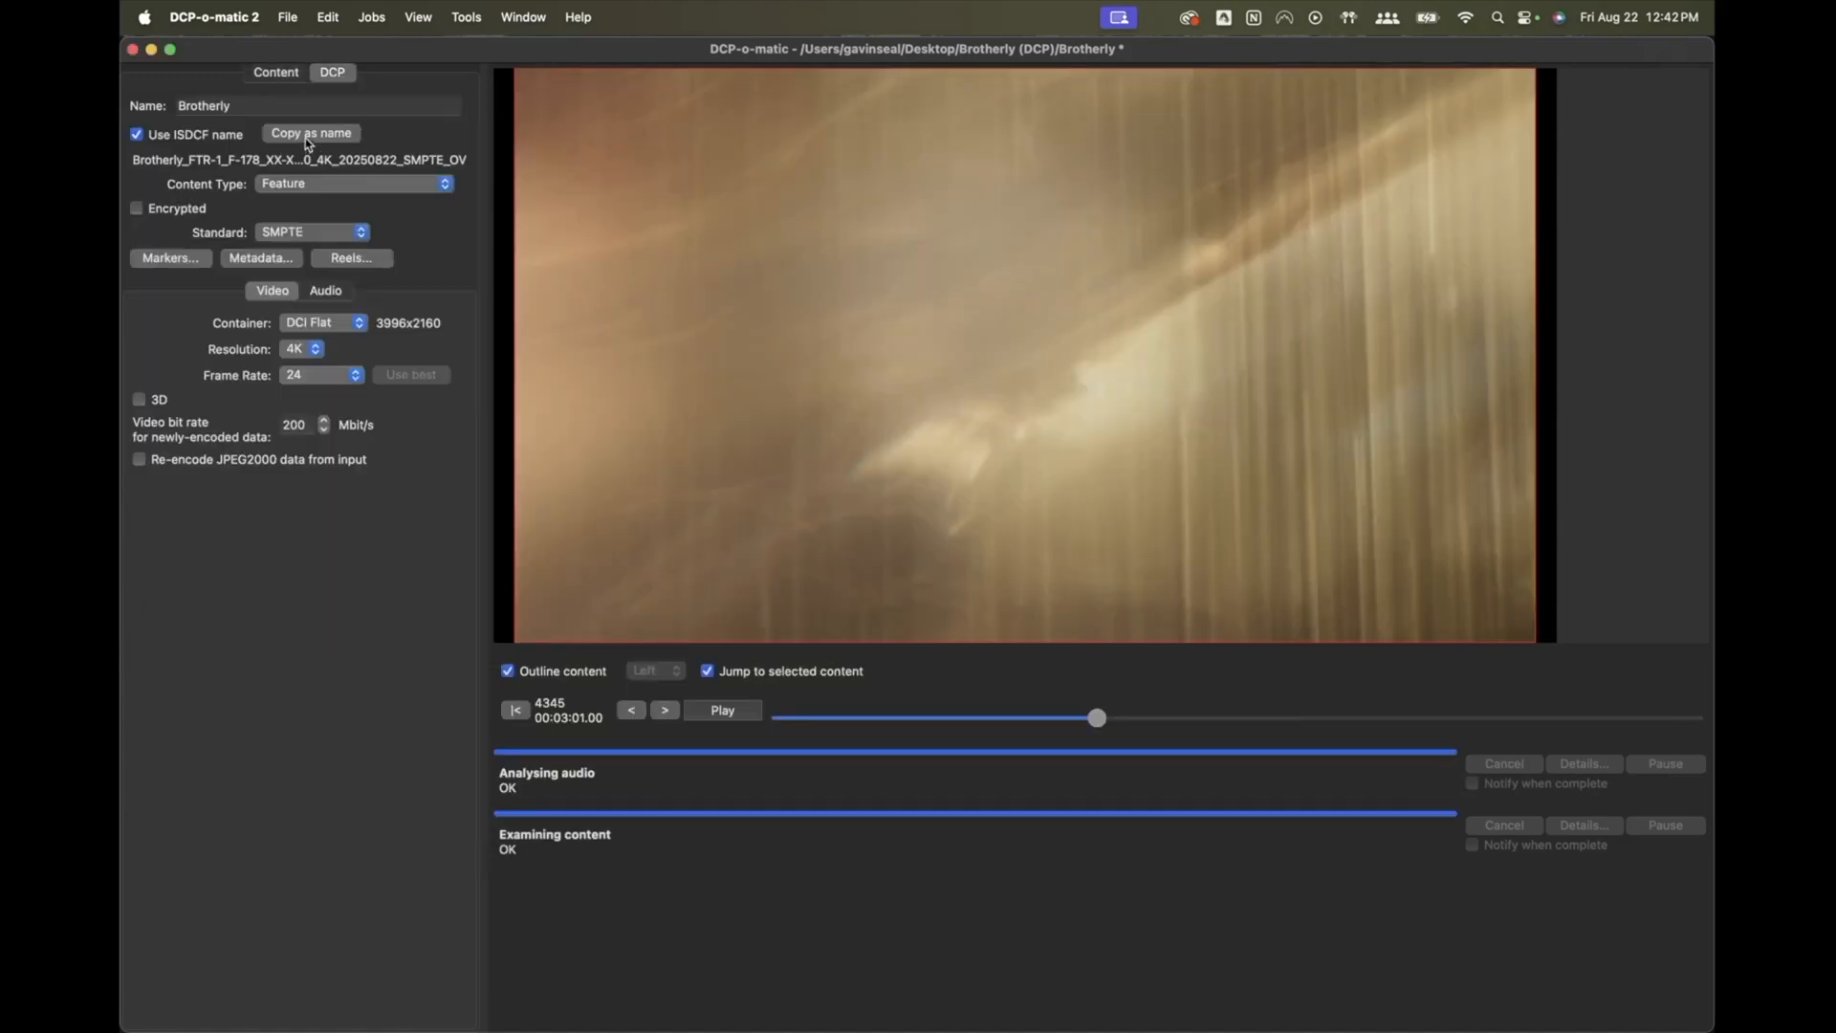
pyautogui.moveTo(376, 183)
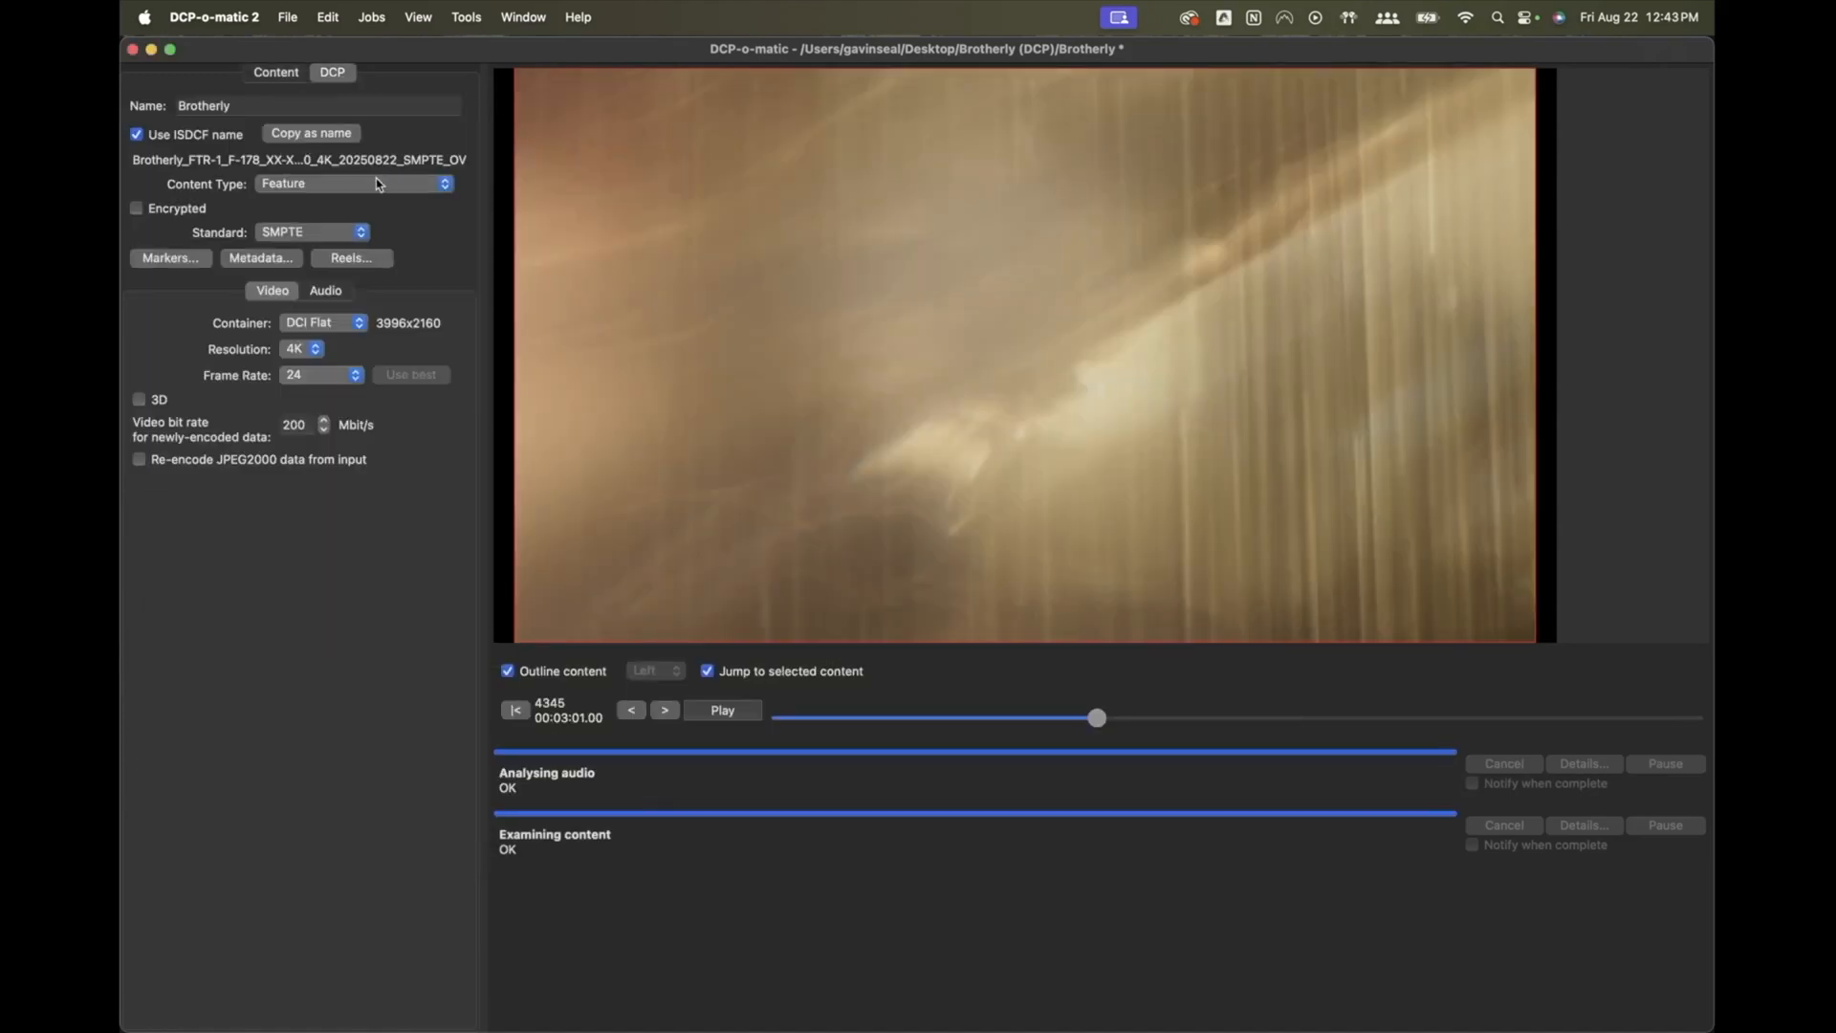
pyautogui.click(351, 183)
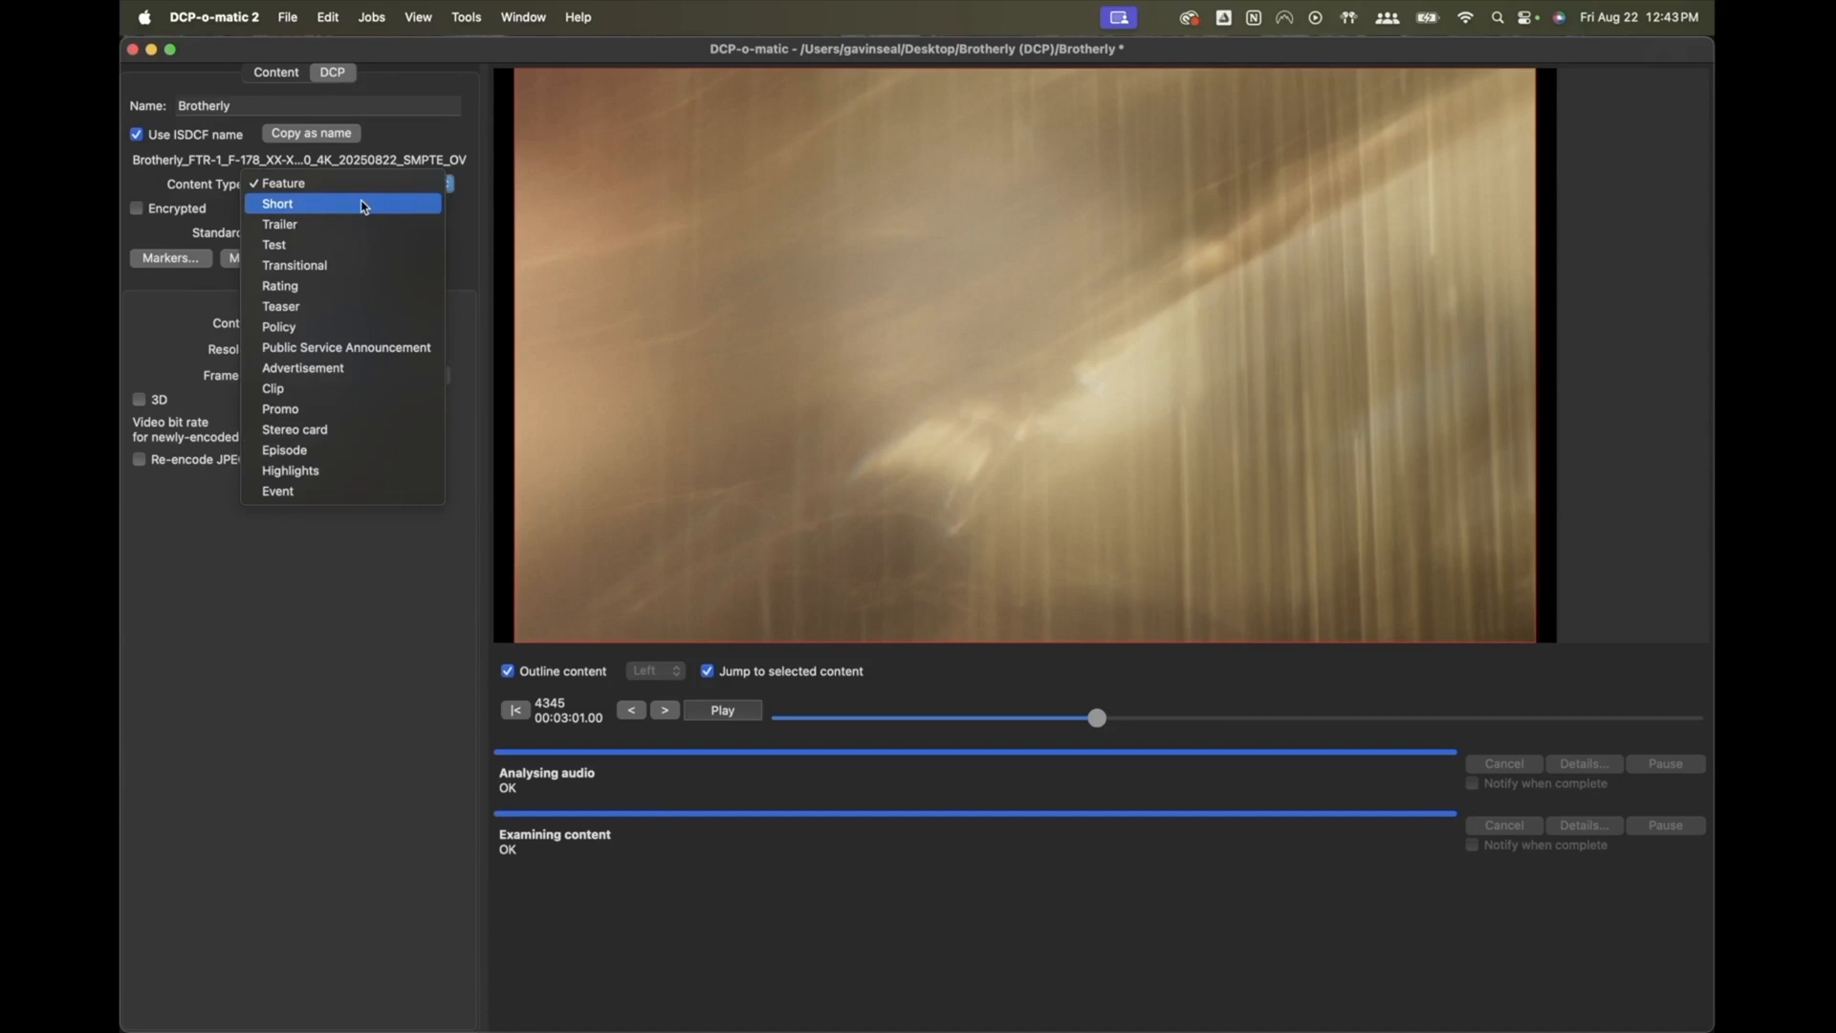
pyautogui.click(277, 203)
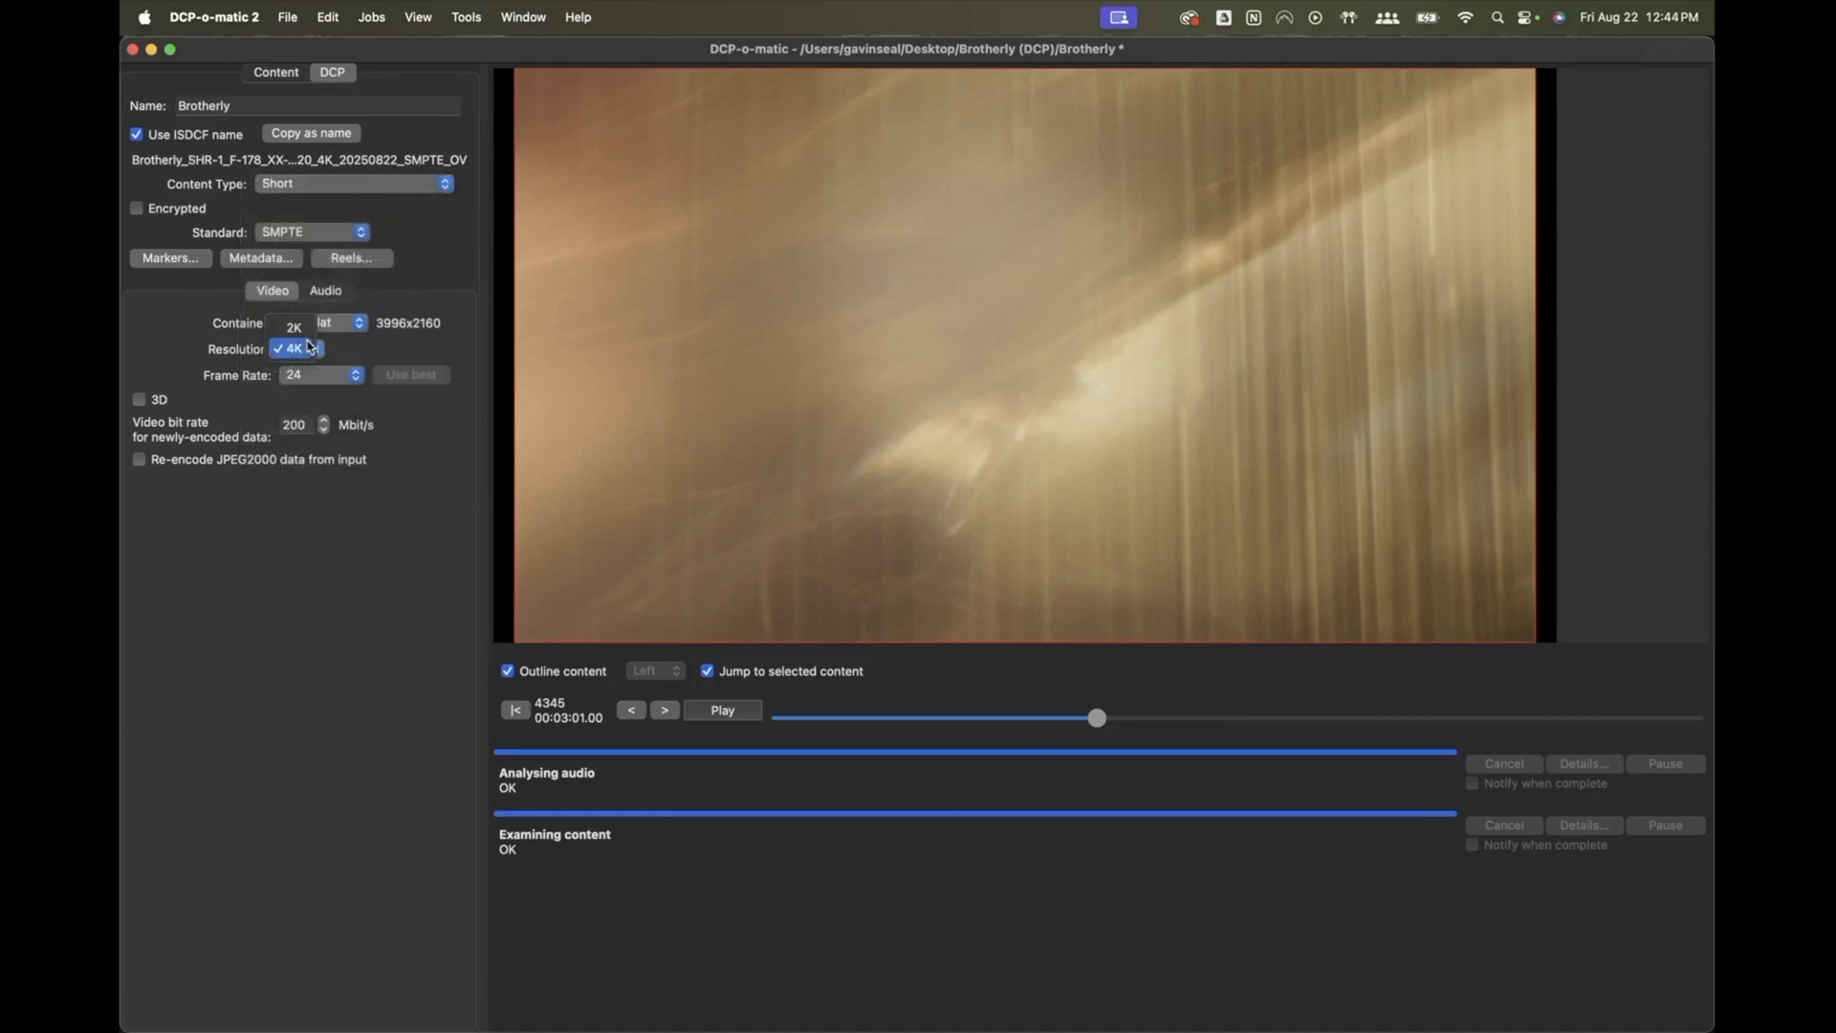
pyautogui.click(325, 291)
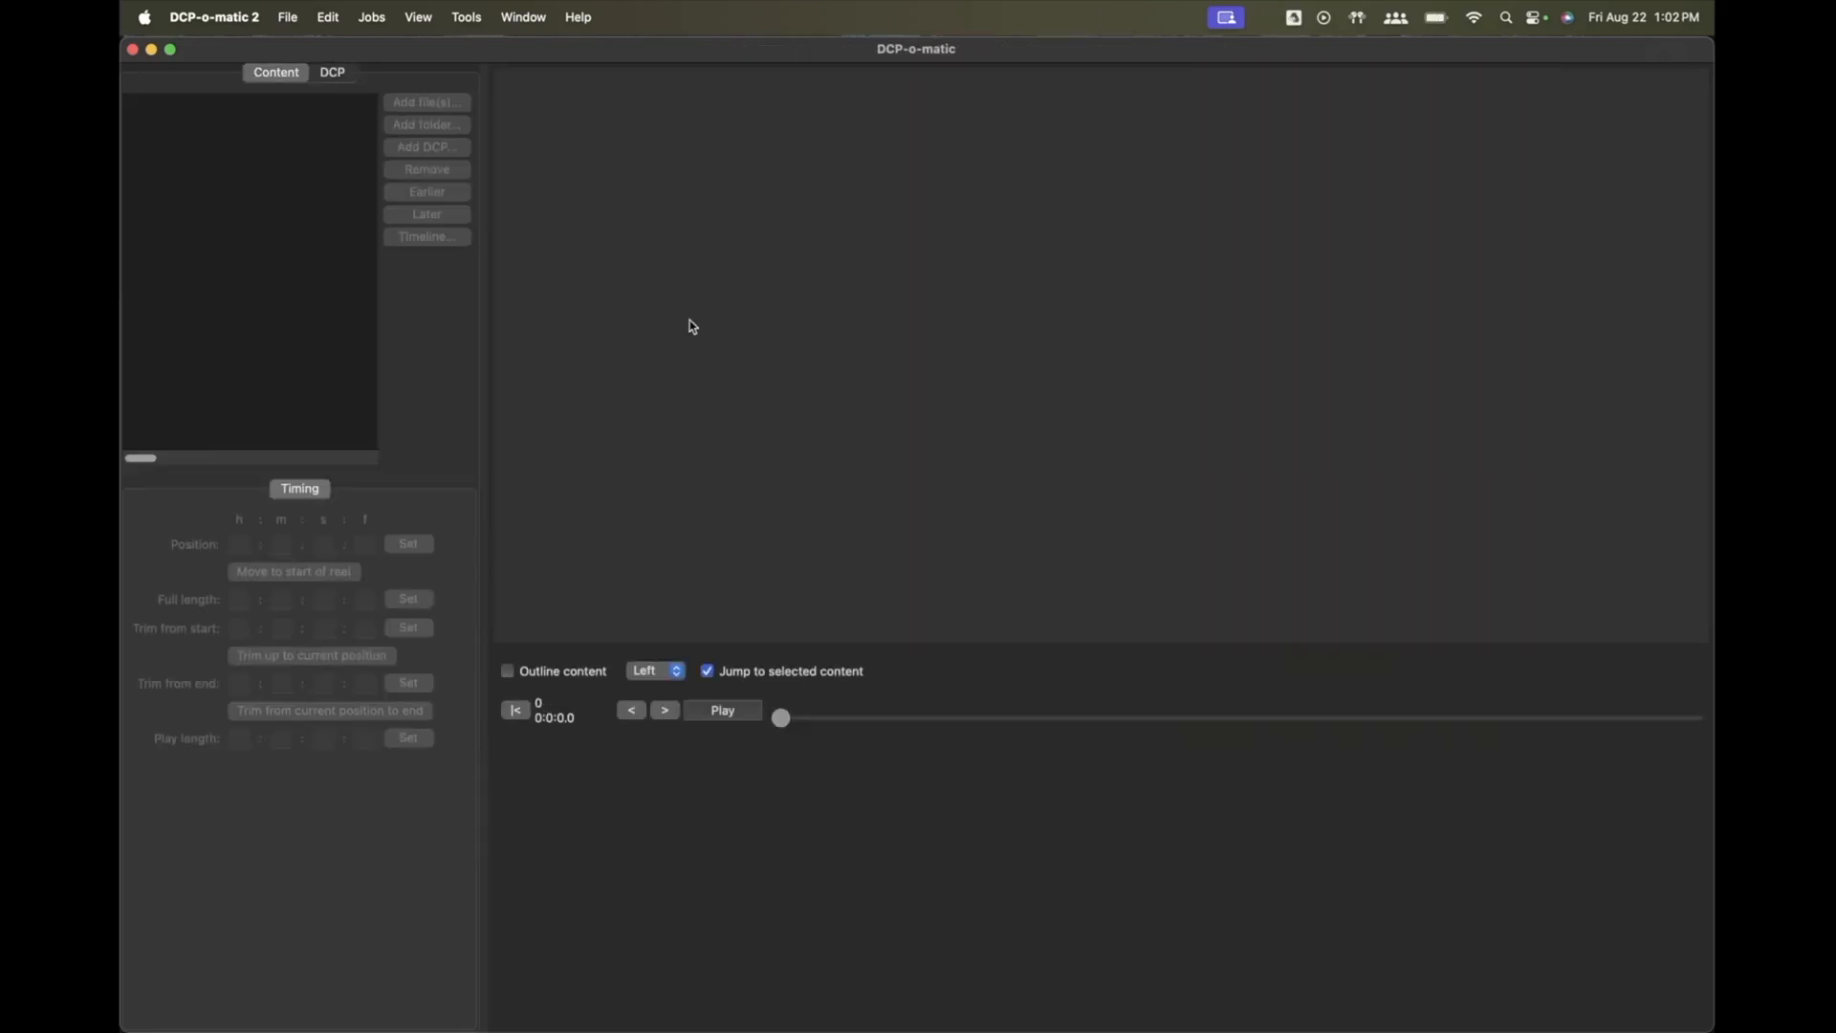
pyautogui.moveTo(443, 53)
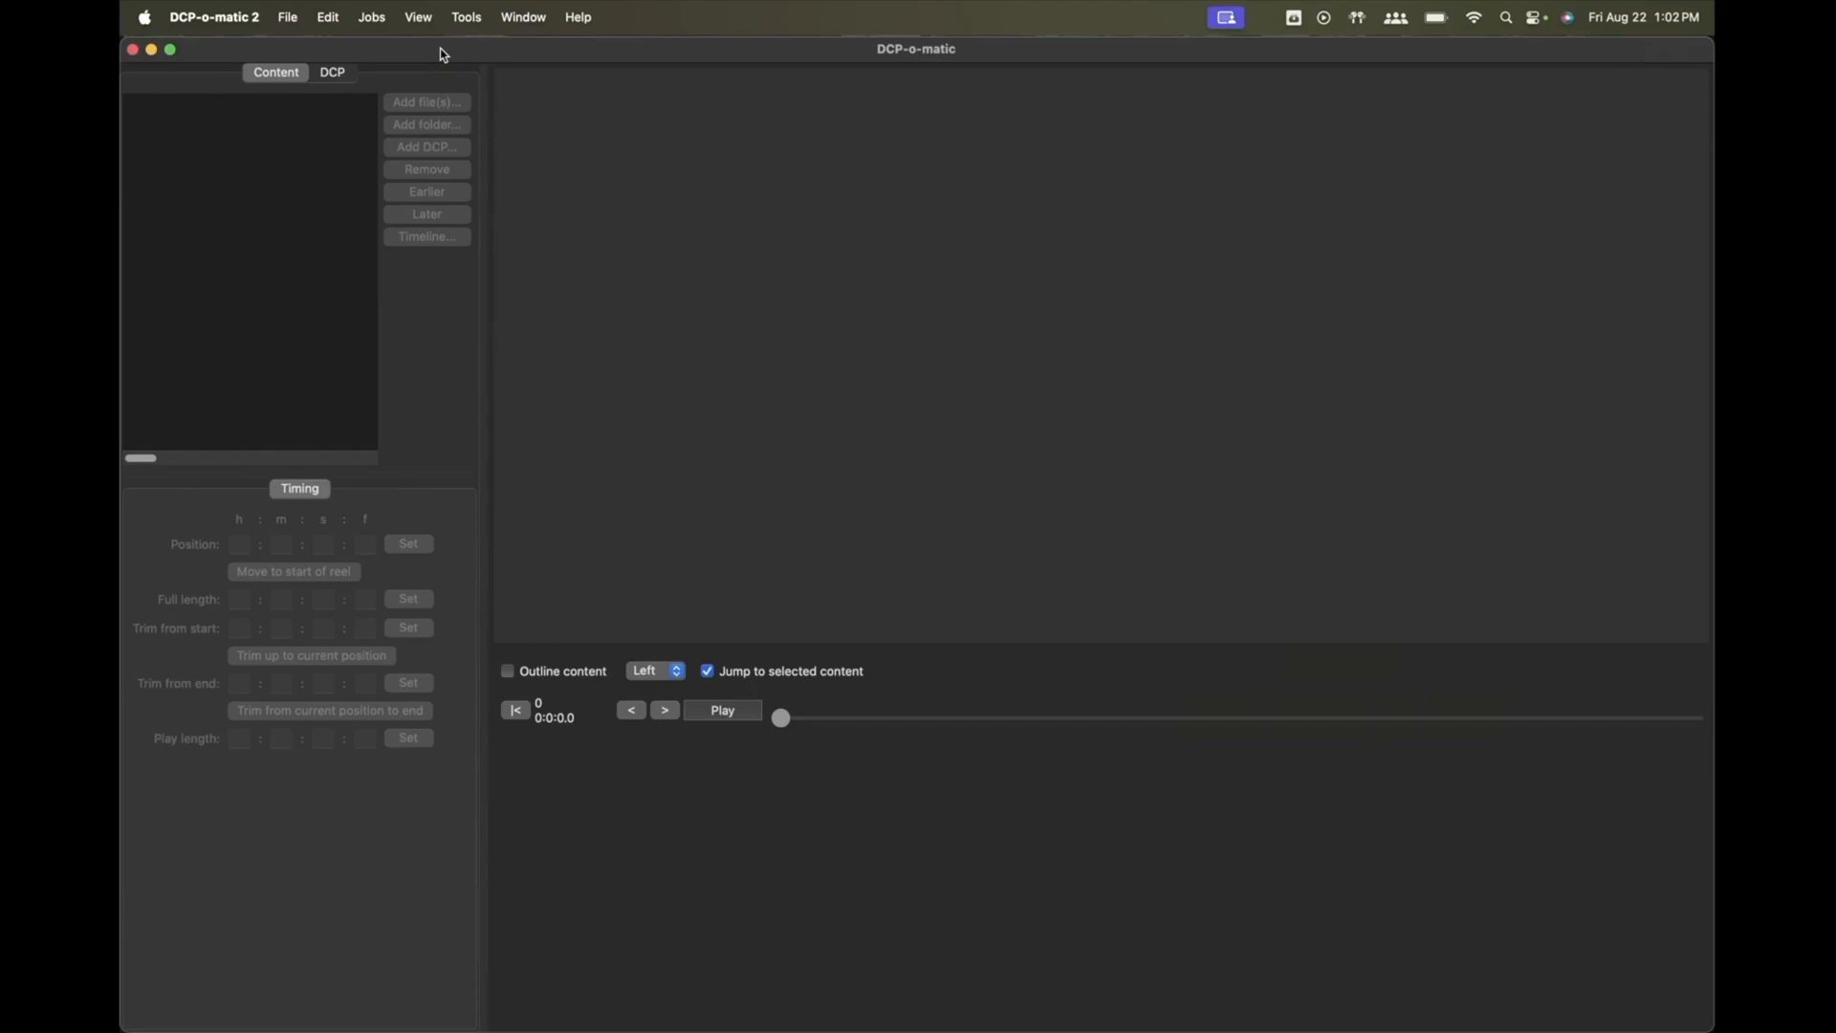
pyautogui.moveTo(423, 190)
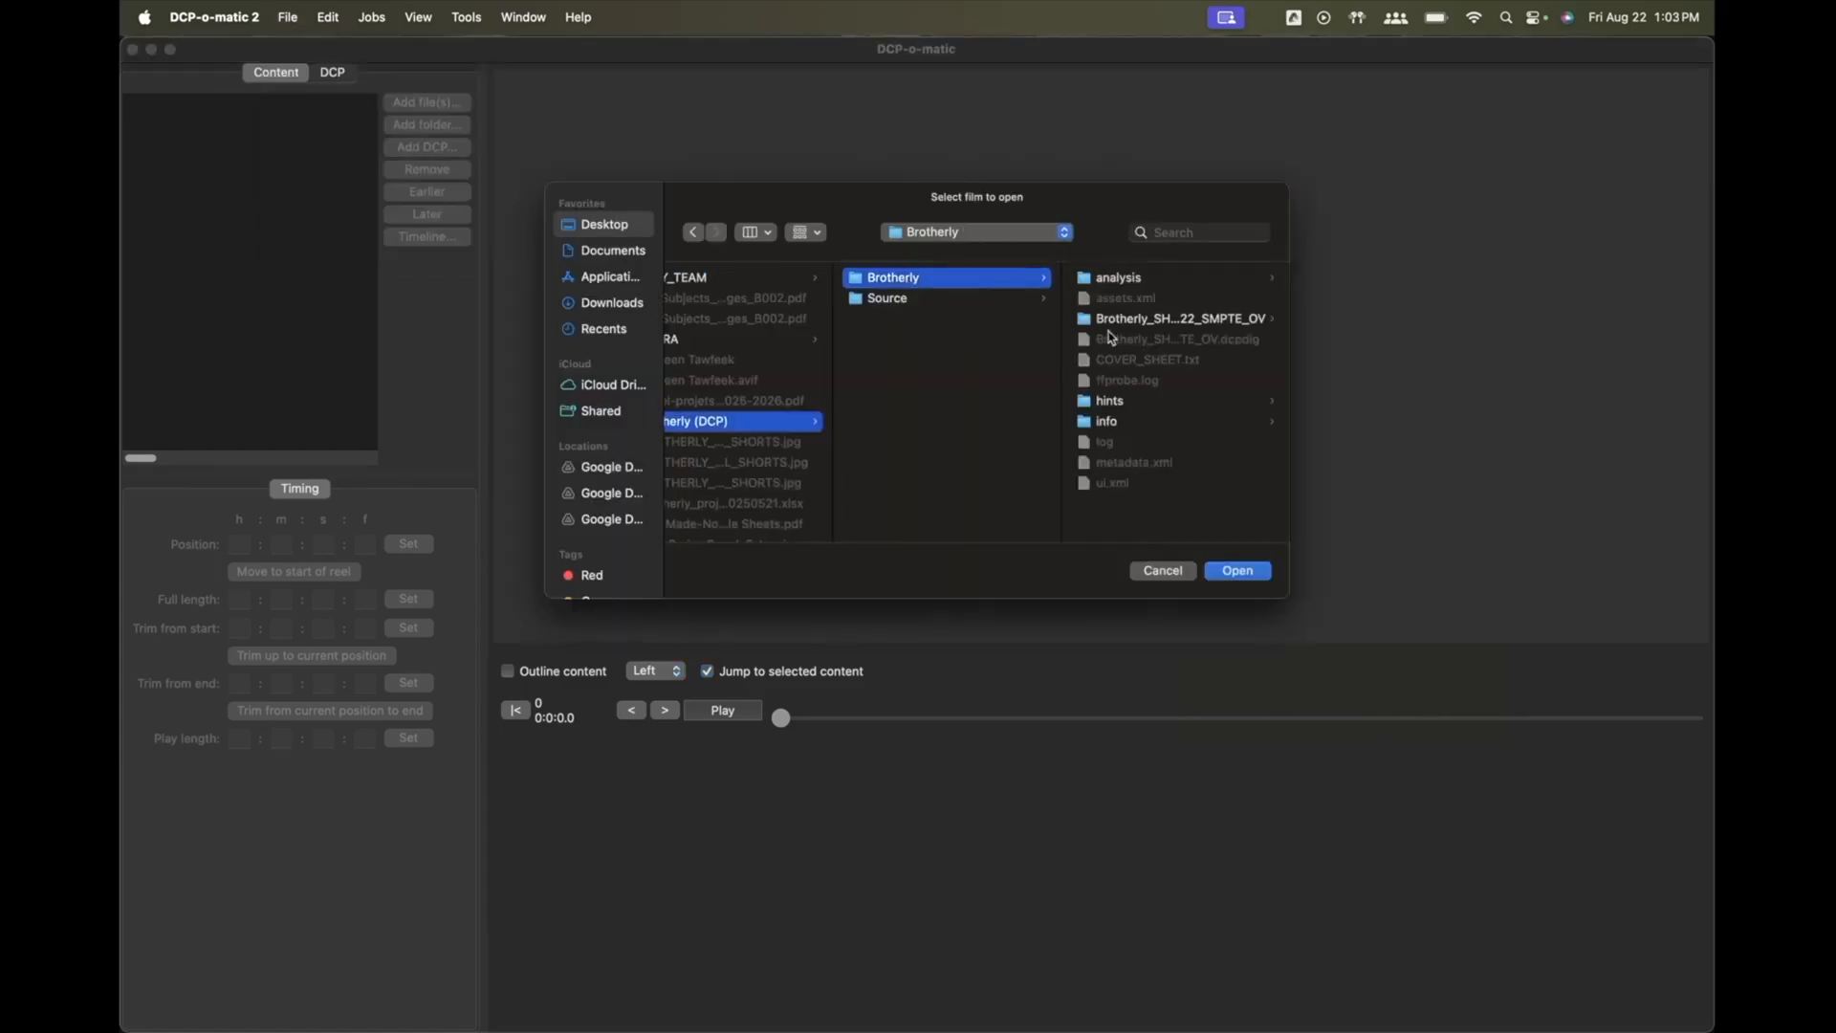
# - Open the saved Brotherly film folder as the project
pyautogui.click(1235, 570)
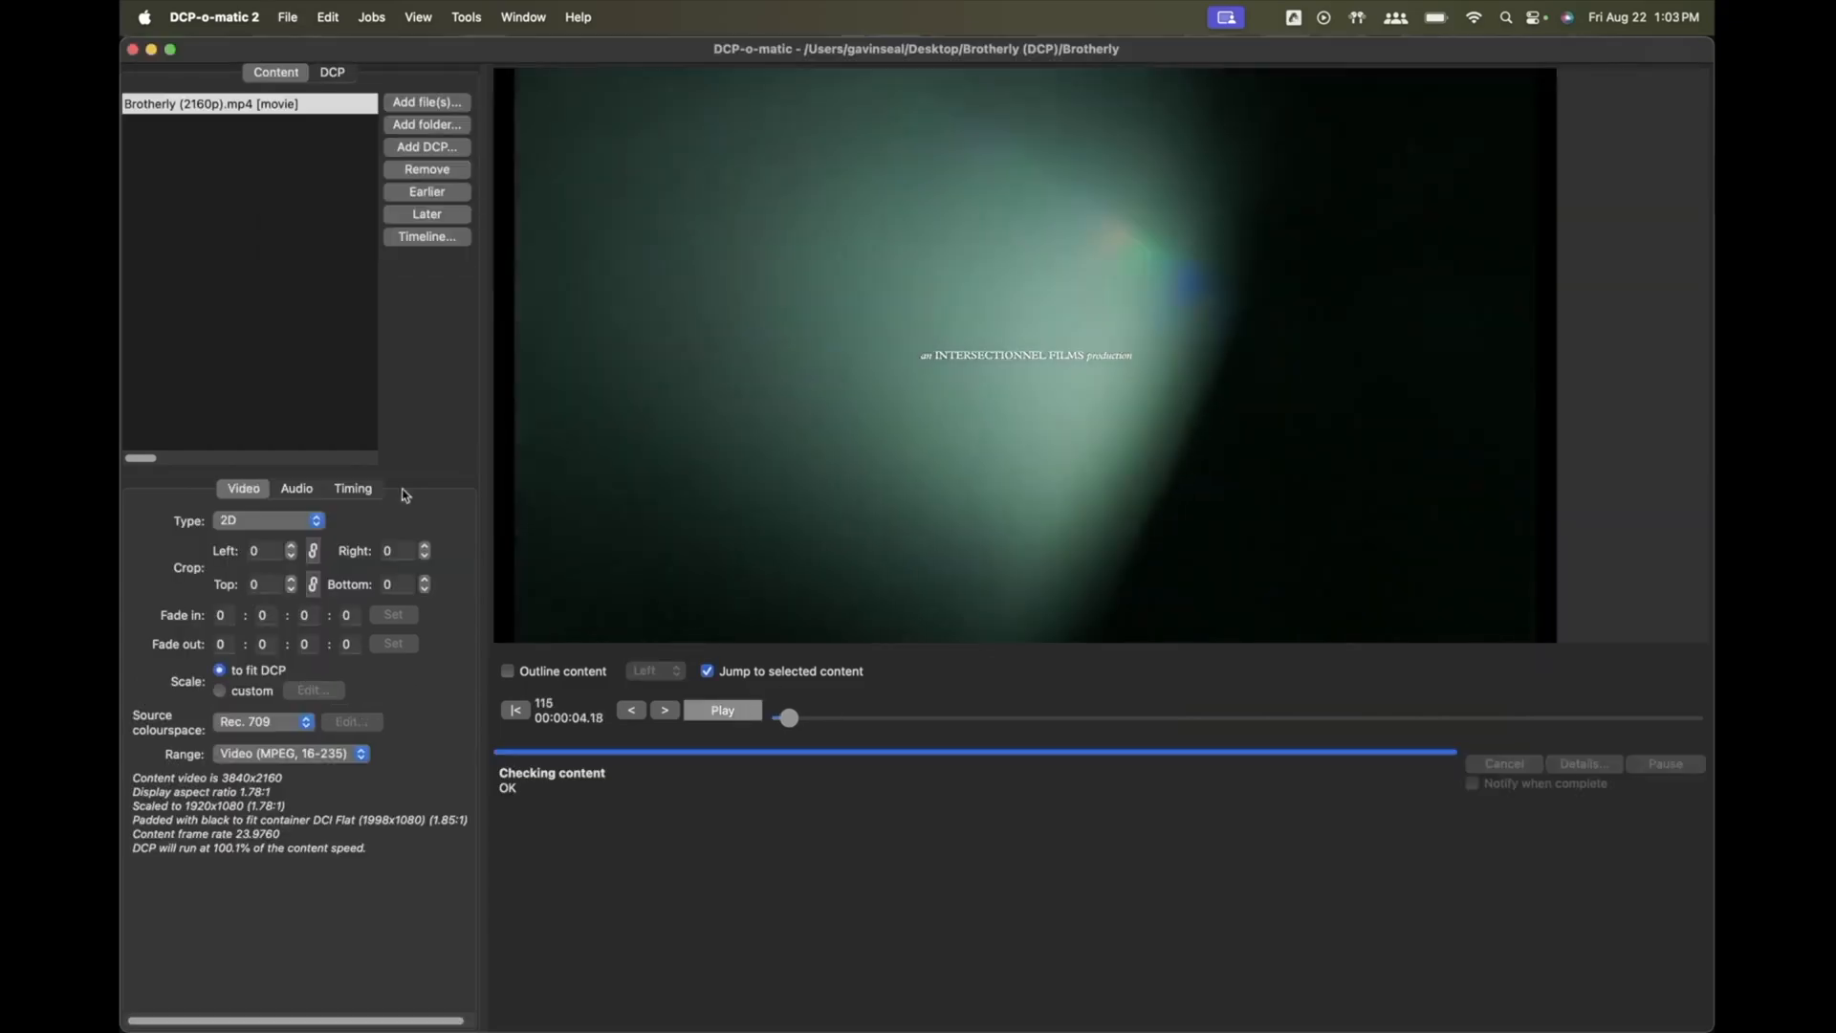